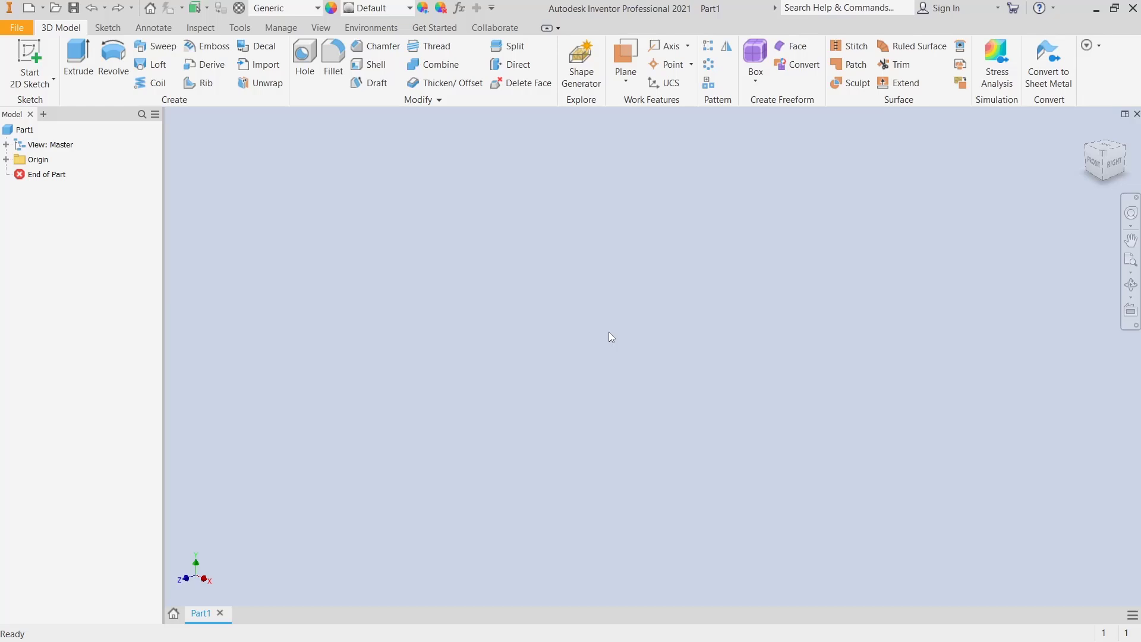
mouse_move(609, 332)
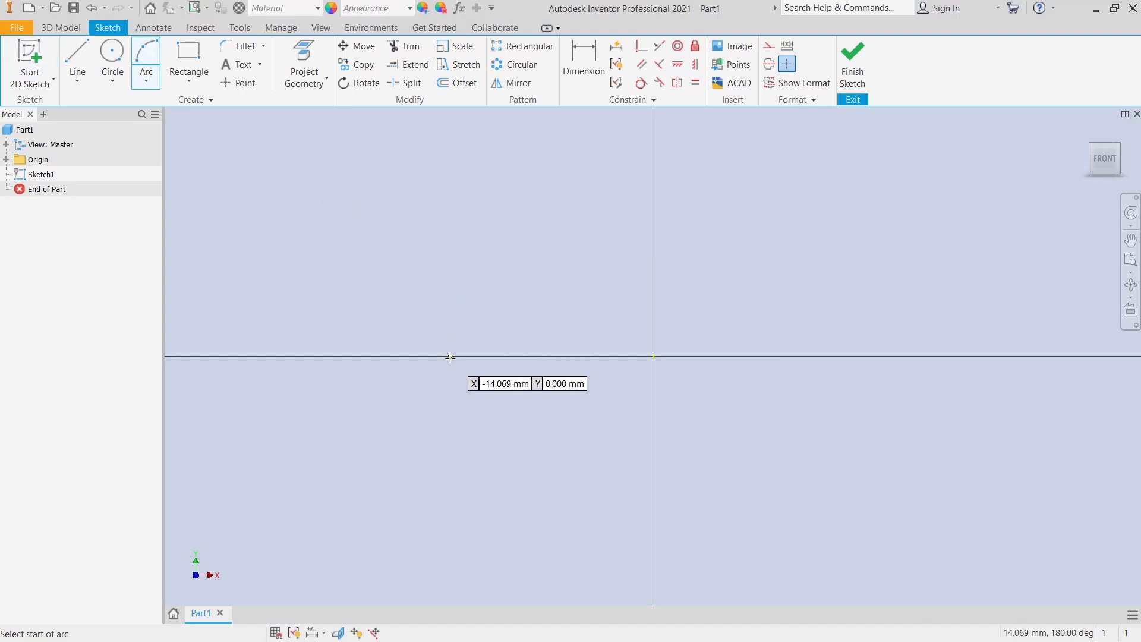
Draw a three-point arc across the origin and finish the sketch.
left_click(449, 358)
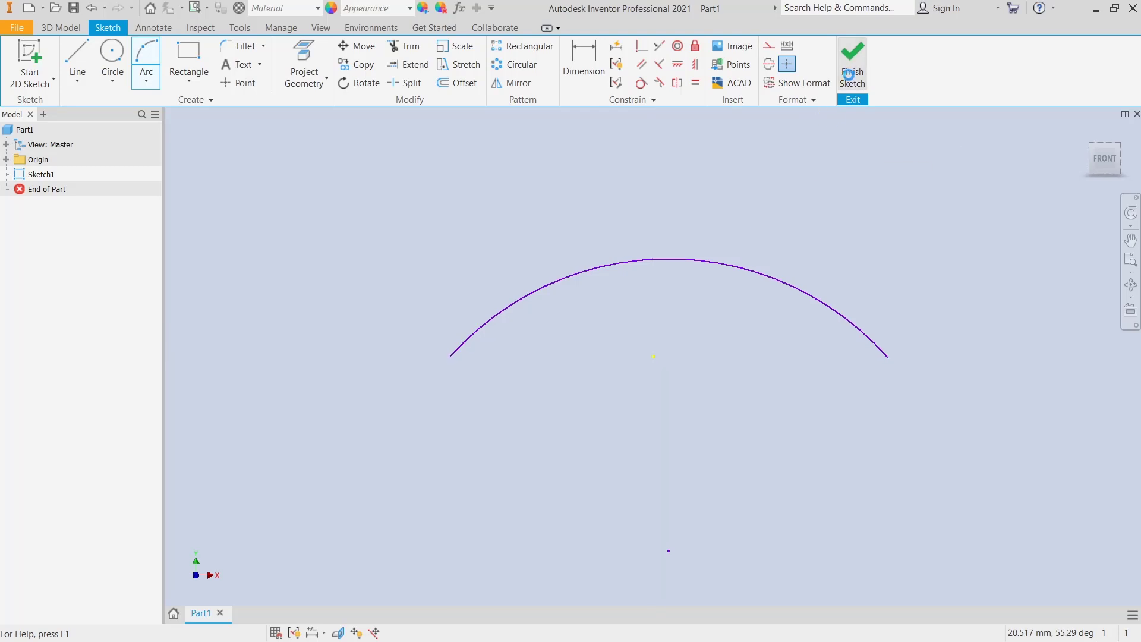
left_click(851, 65)
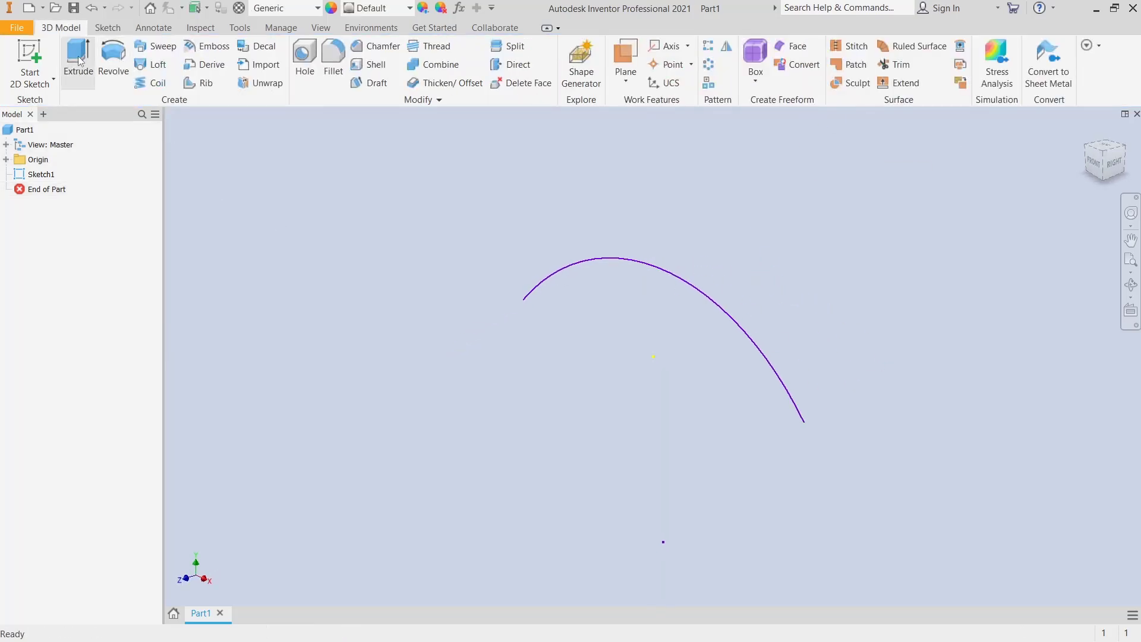
Extrude the arc profile 10 mm as a curved surface body.
left_click(77, 58)
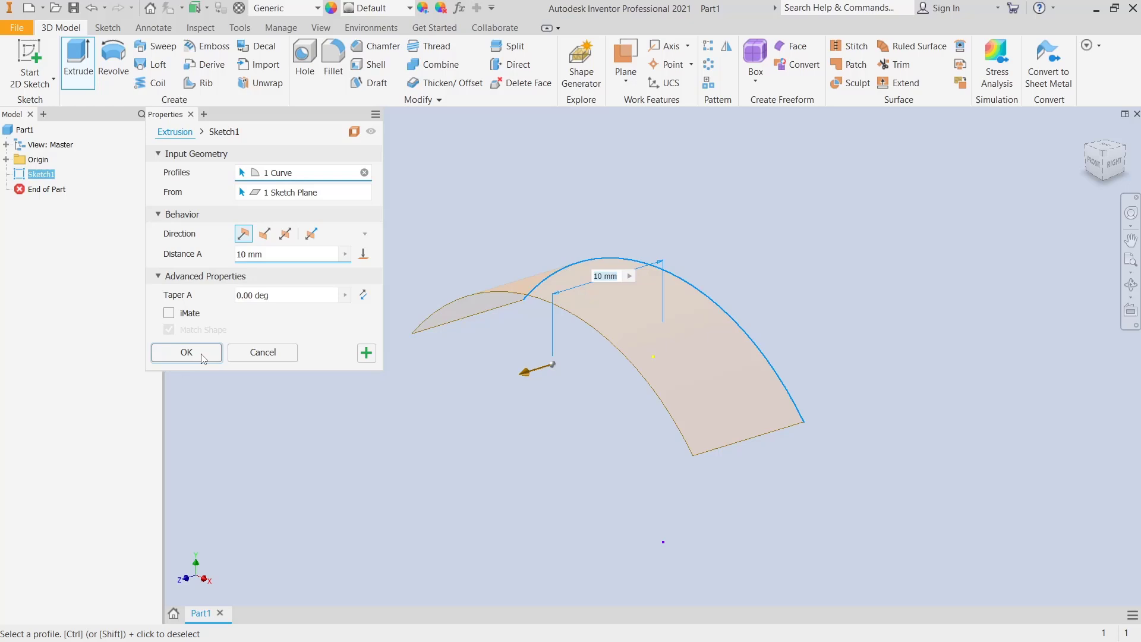
left_click(186, 352)
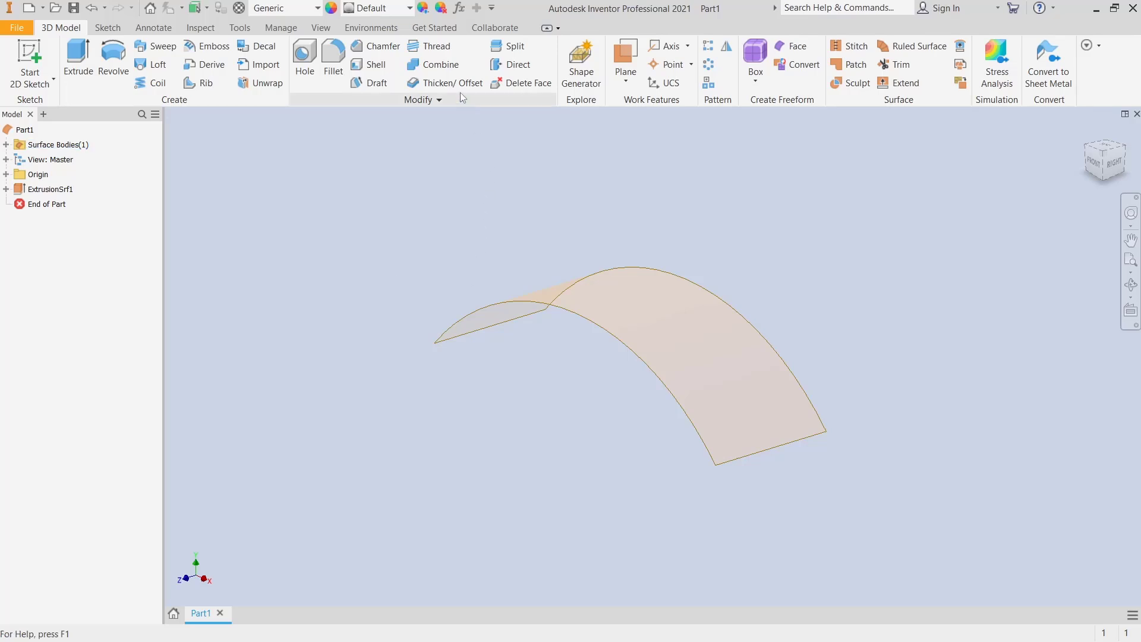
Thicken the arched surface face by 1 mm into the solid Thicken1 body.
left_click(451, 84)
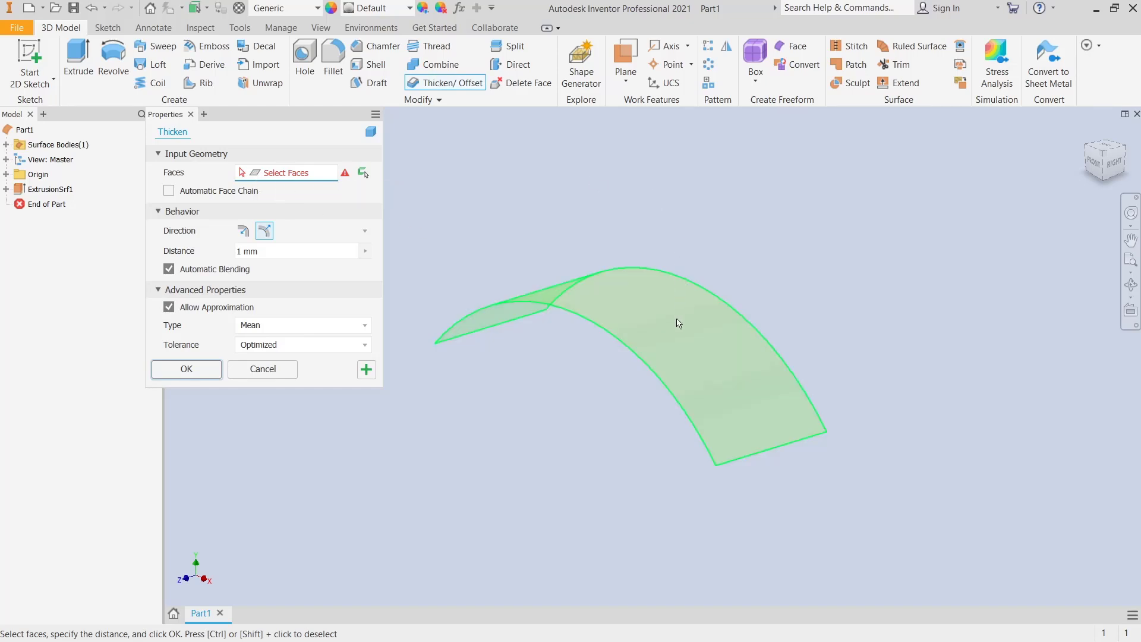
left_click(655, 343)
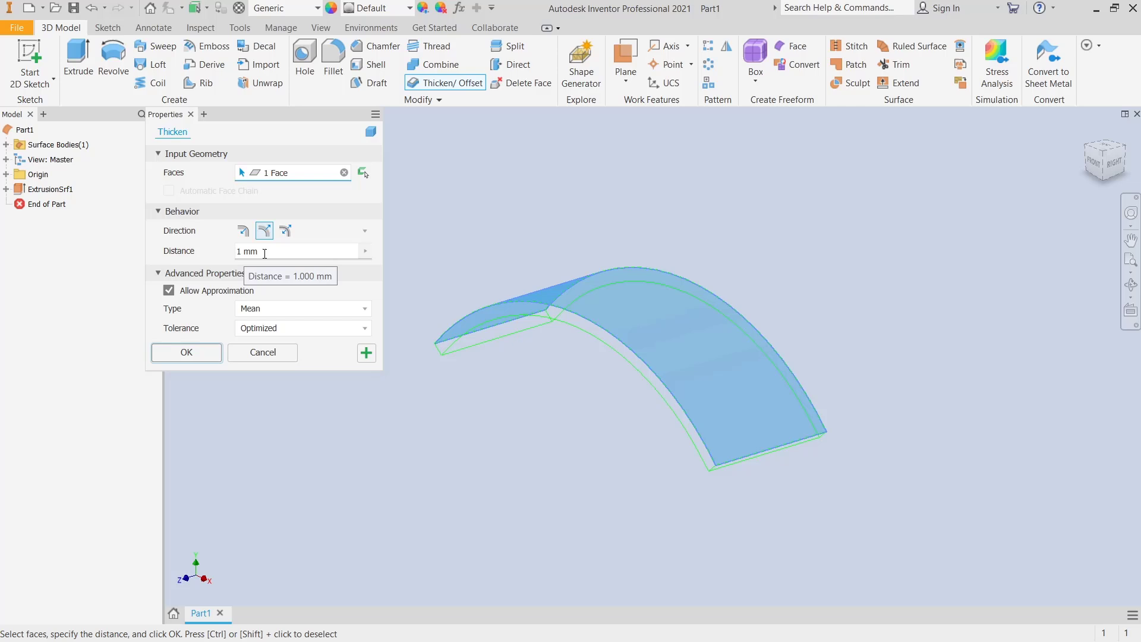
left_click(185, 352)
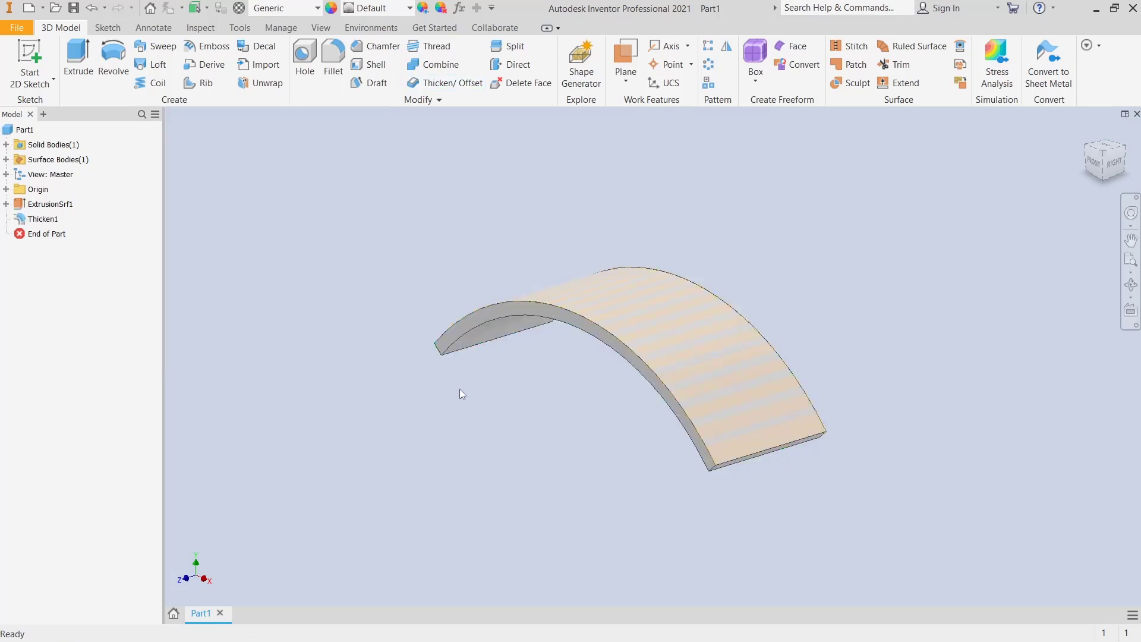
Turn off Visibility for the Surface Bodies group so only the solid arch shows.
left_click(52, 144)
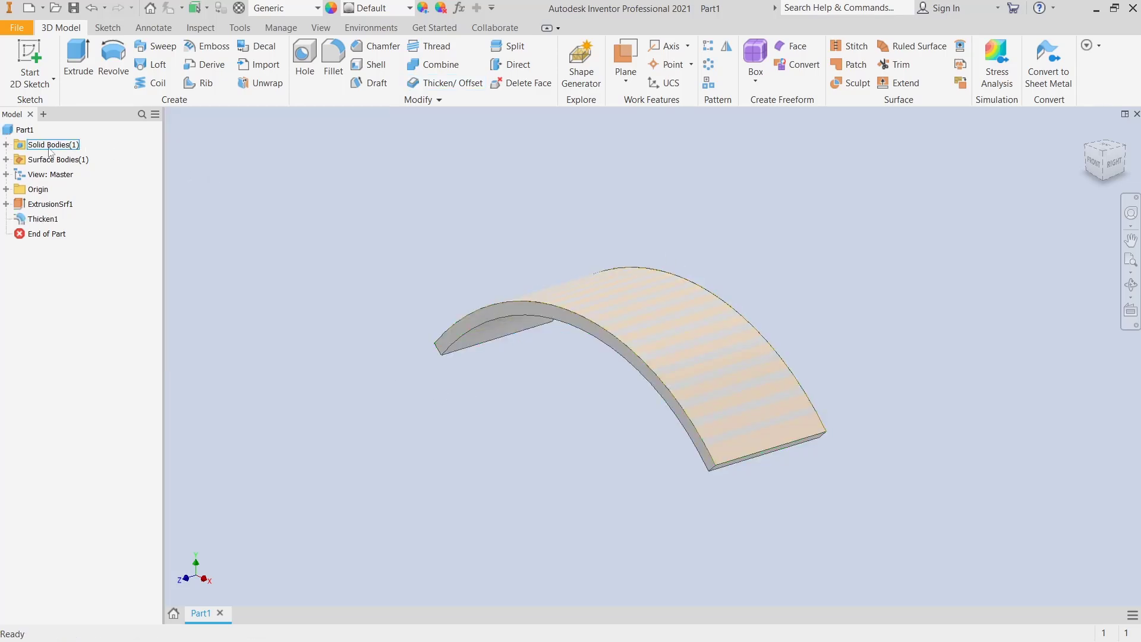
left_click(57, 159)
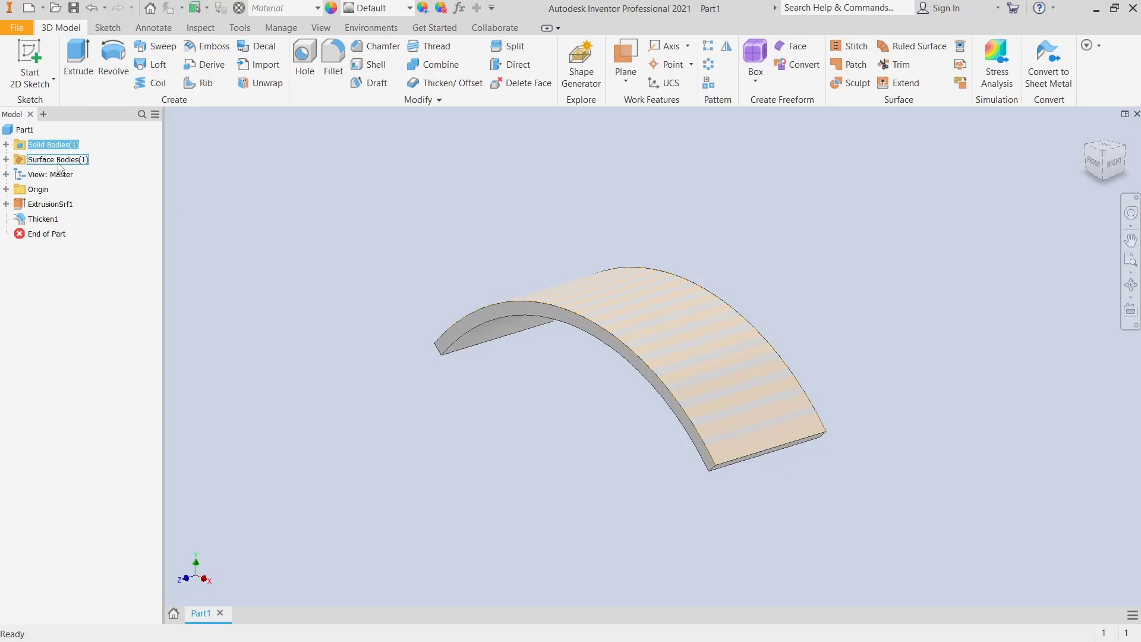
right_click(57, 160)
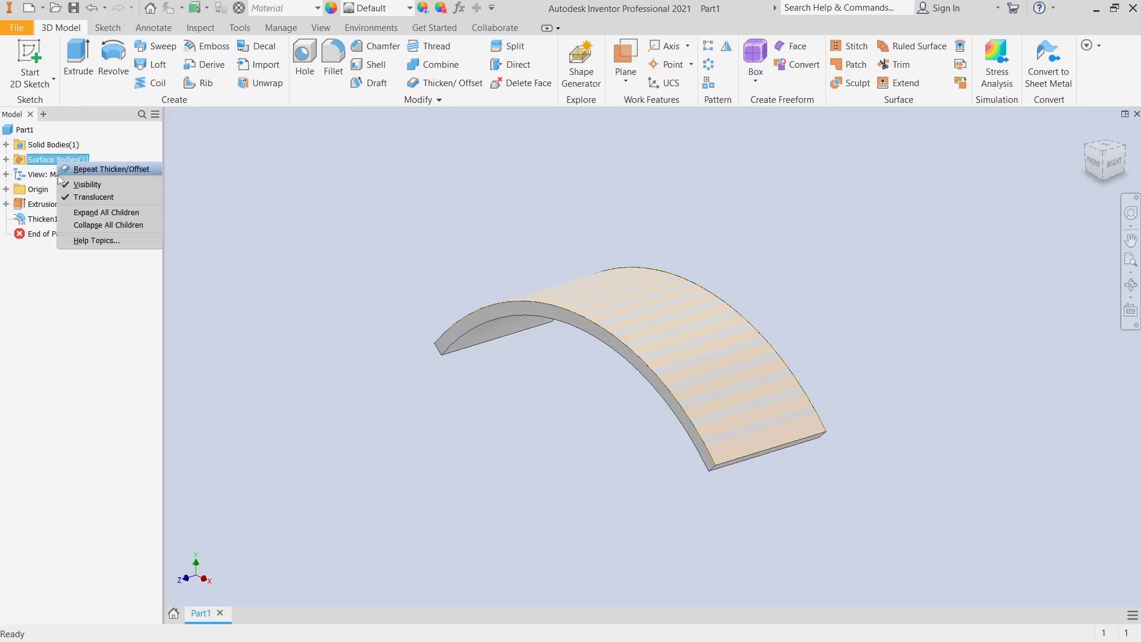
left_click(93, 196)
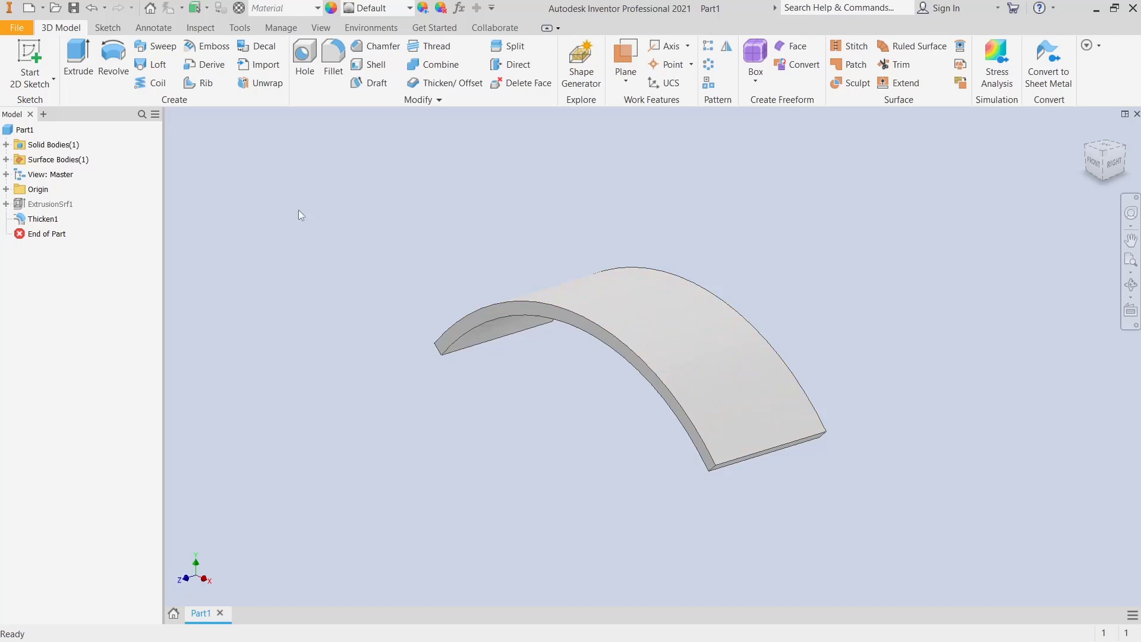